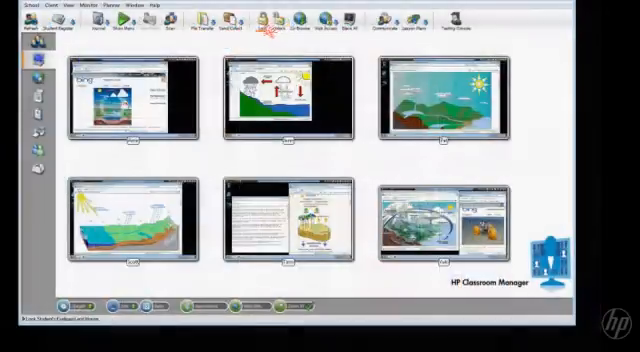
- Compose the message 'Are you sure about this' in the Send Message to Client dialog
left_click(290, 28)
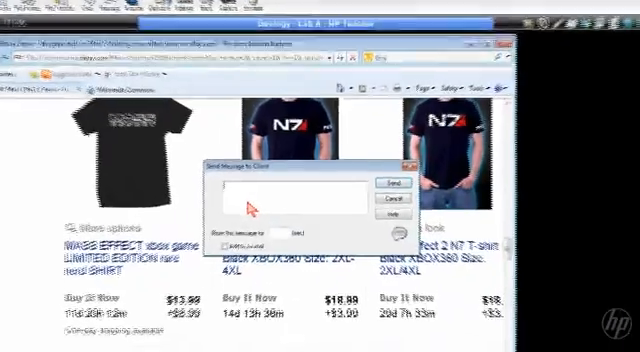
type("Are you sure about this")
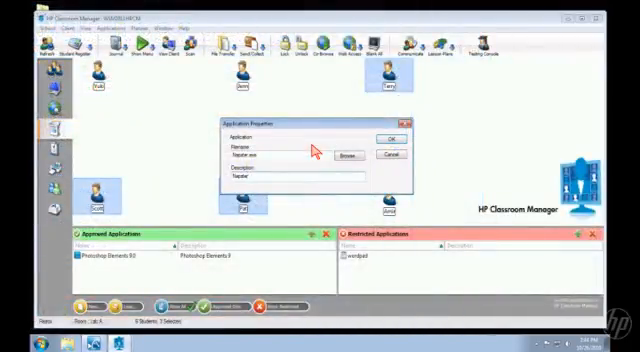
- Close the Application Properties and file distribution Results dialogs to return to the six student thumbnails
left_click(388, 138)
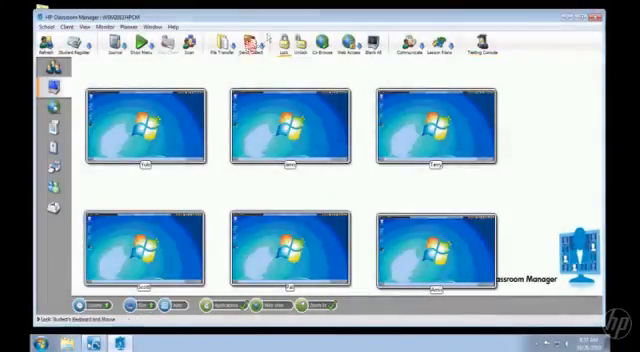
left_click(256, 44)
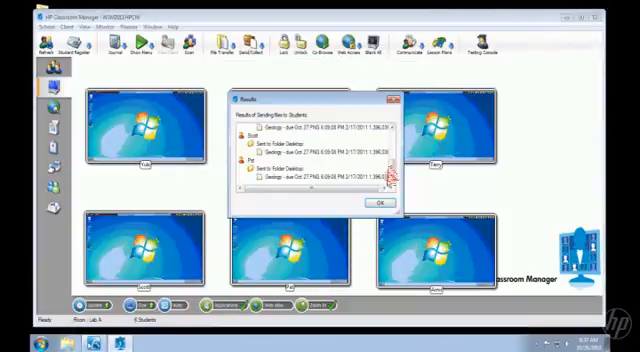
left_click(380, 200)
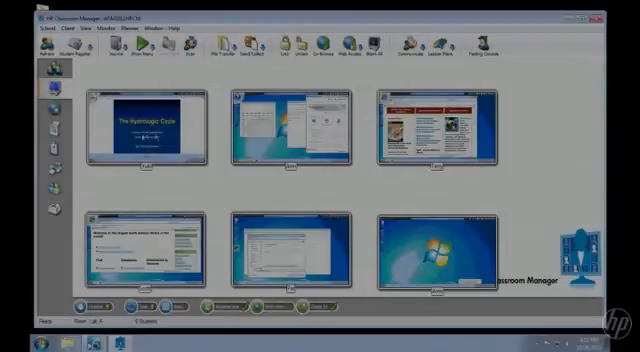